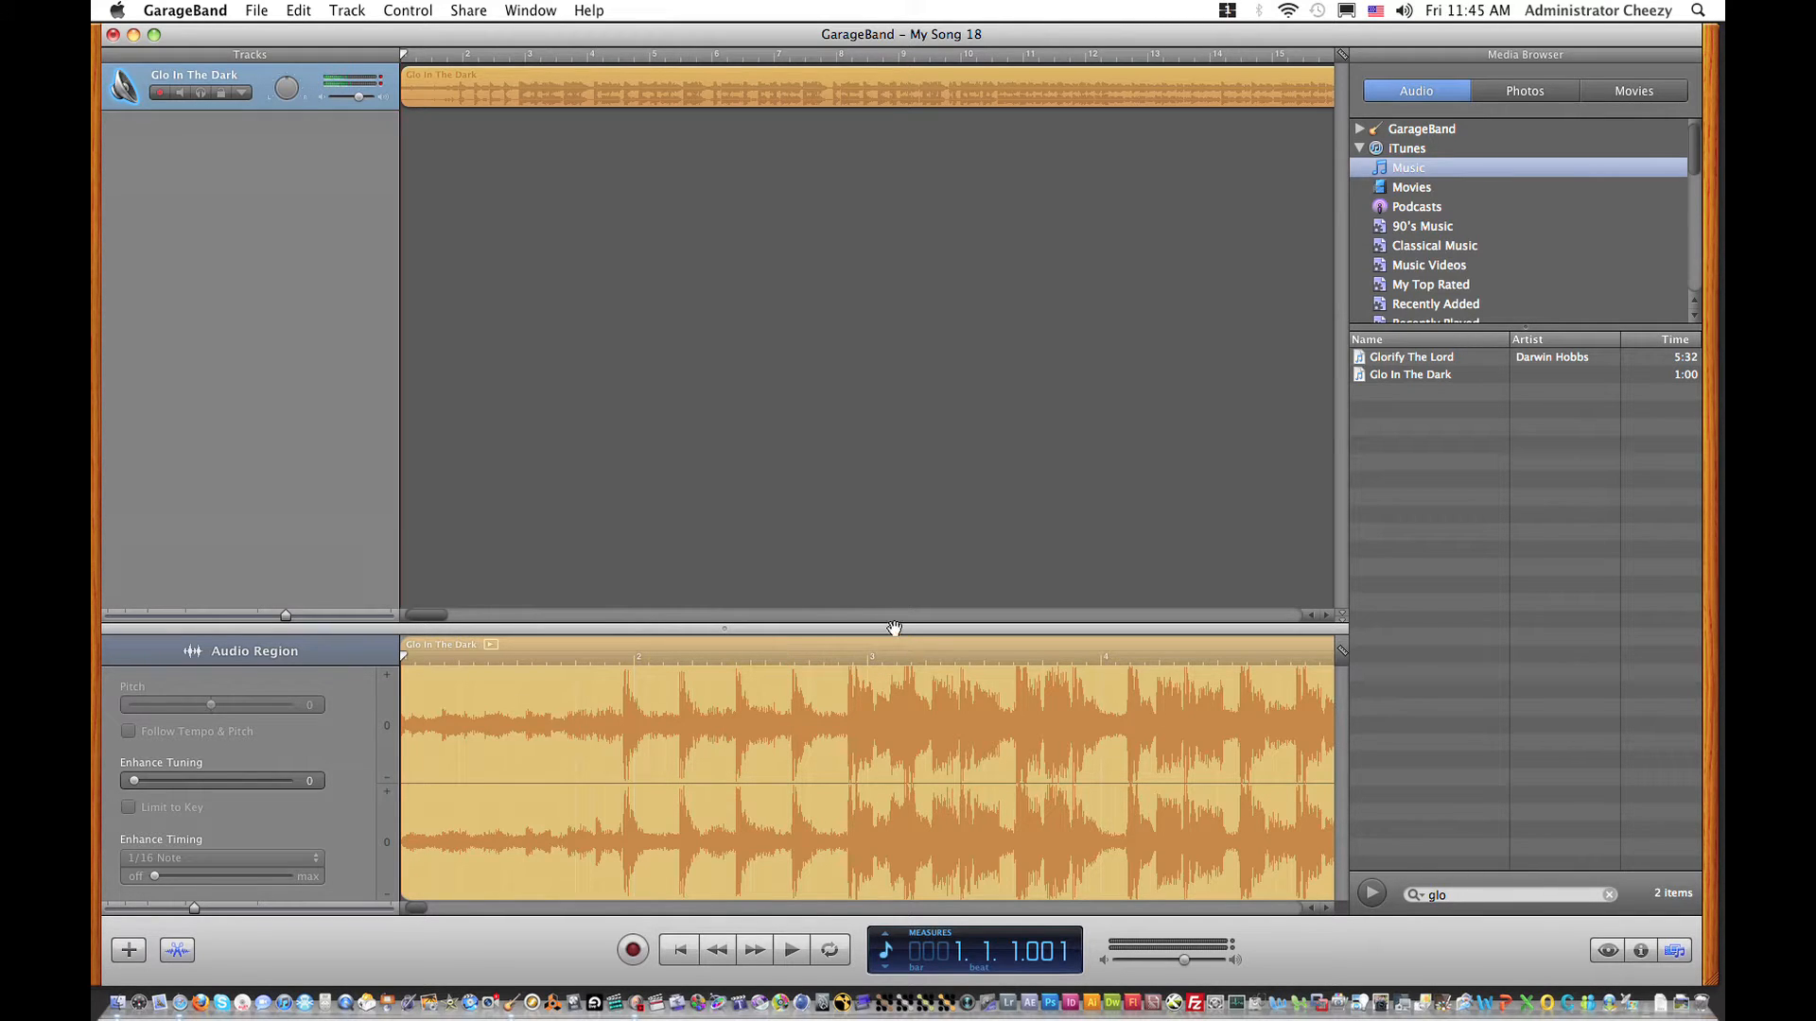
mouse_move(699, 552)
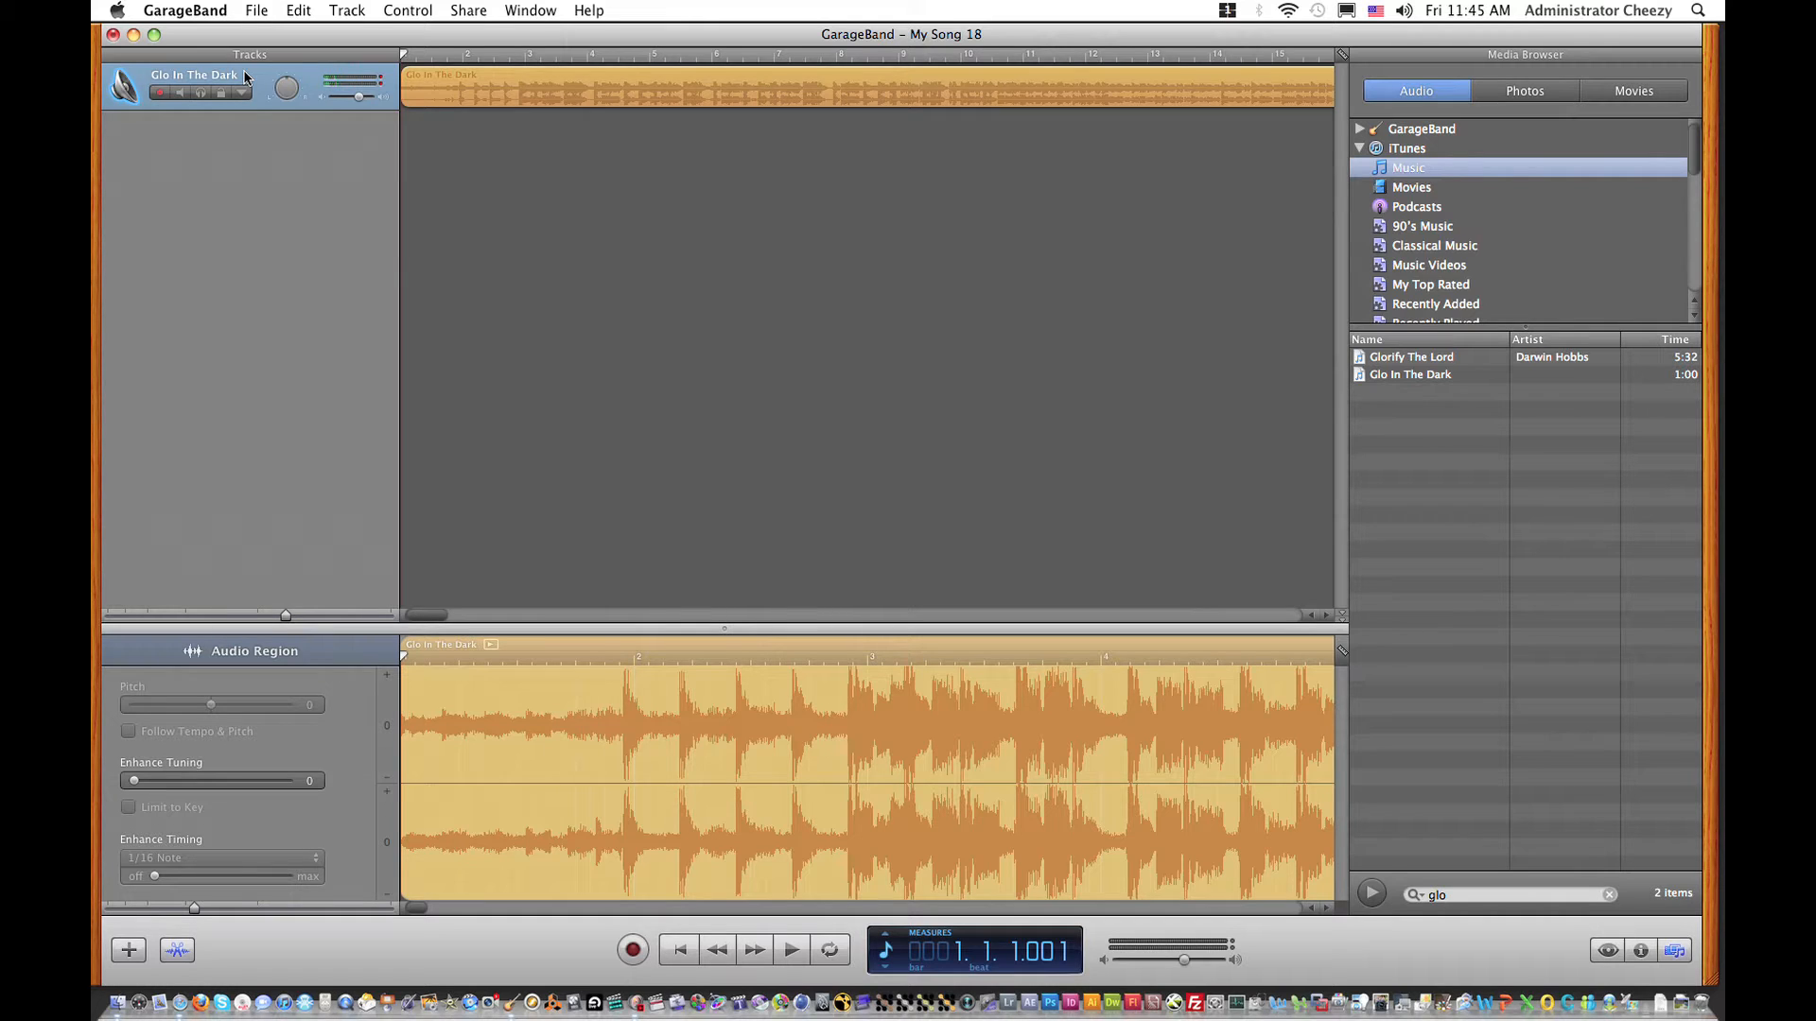
mouse_move(279, 530)
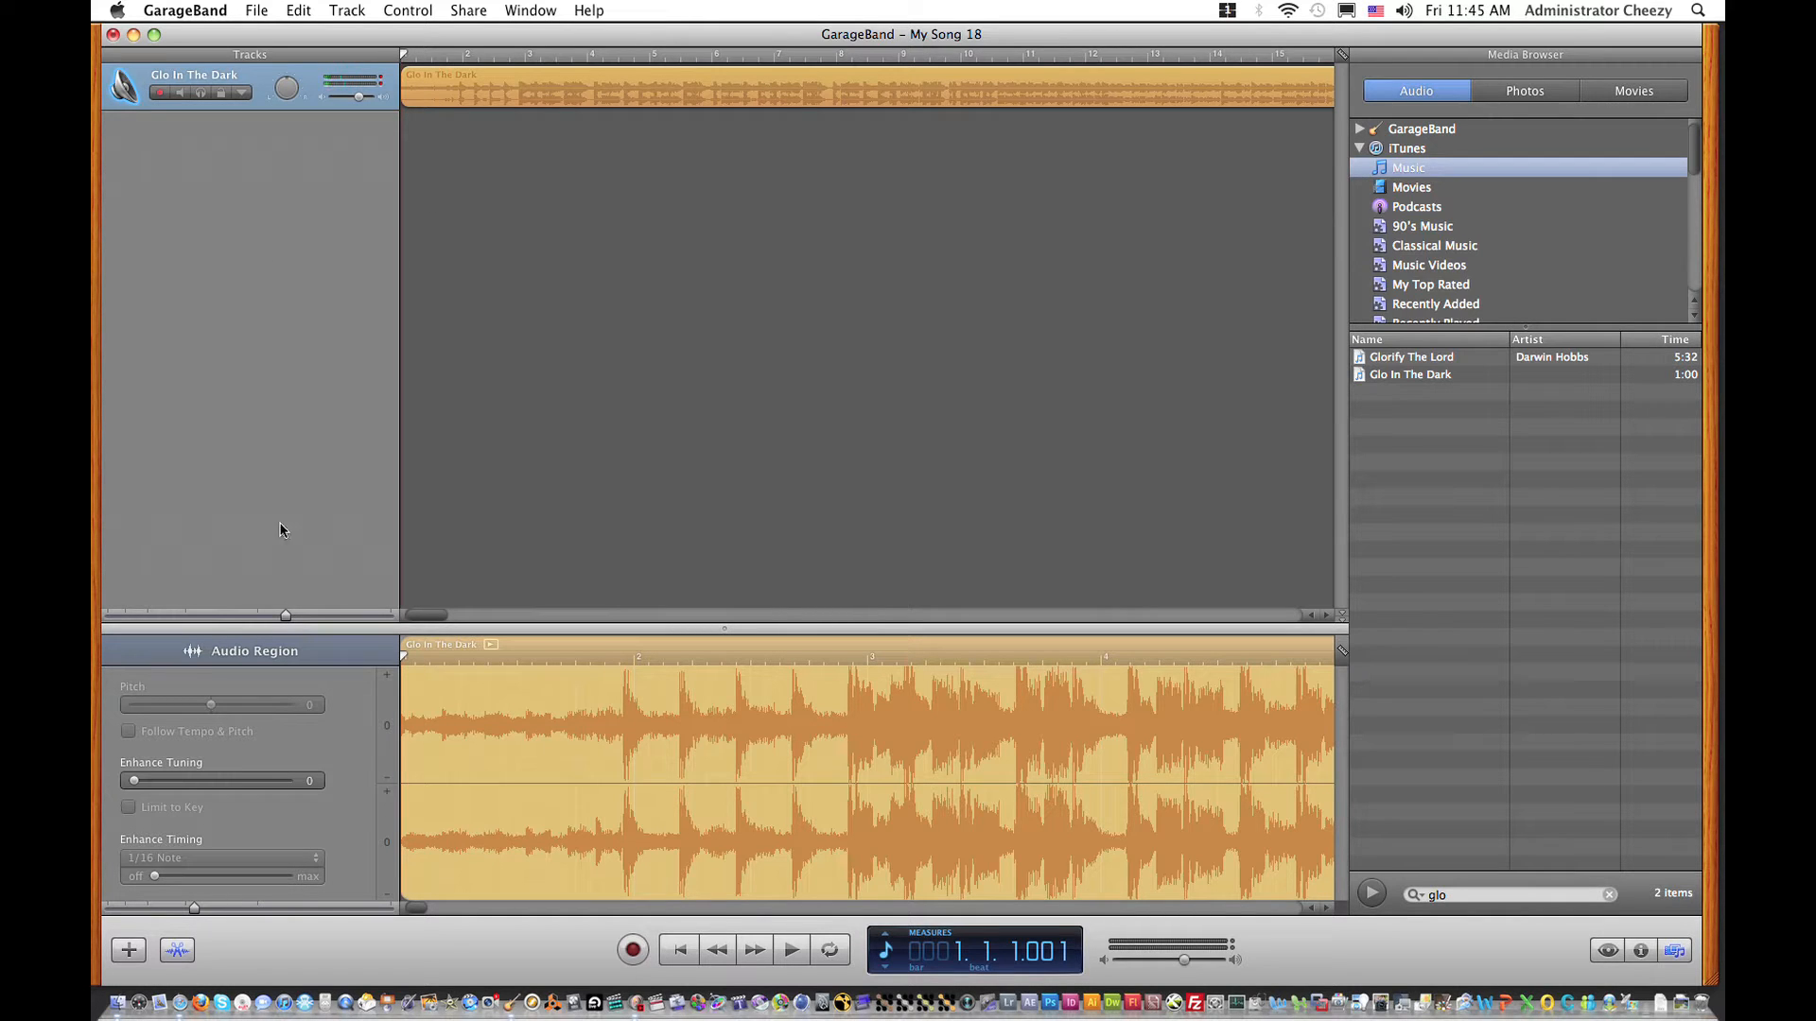
mouse_move(202, 202)
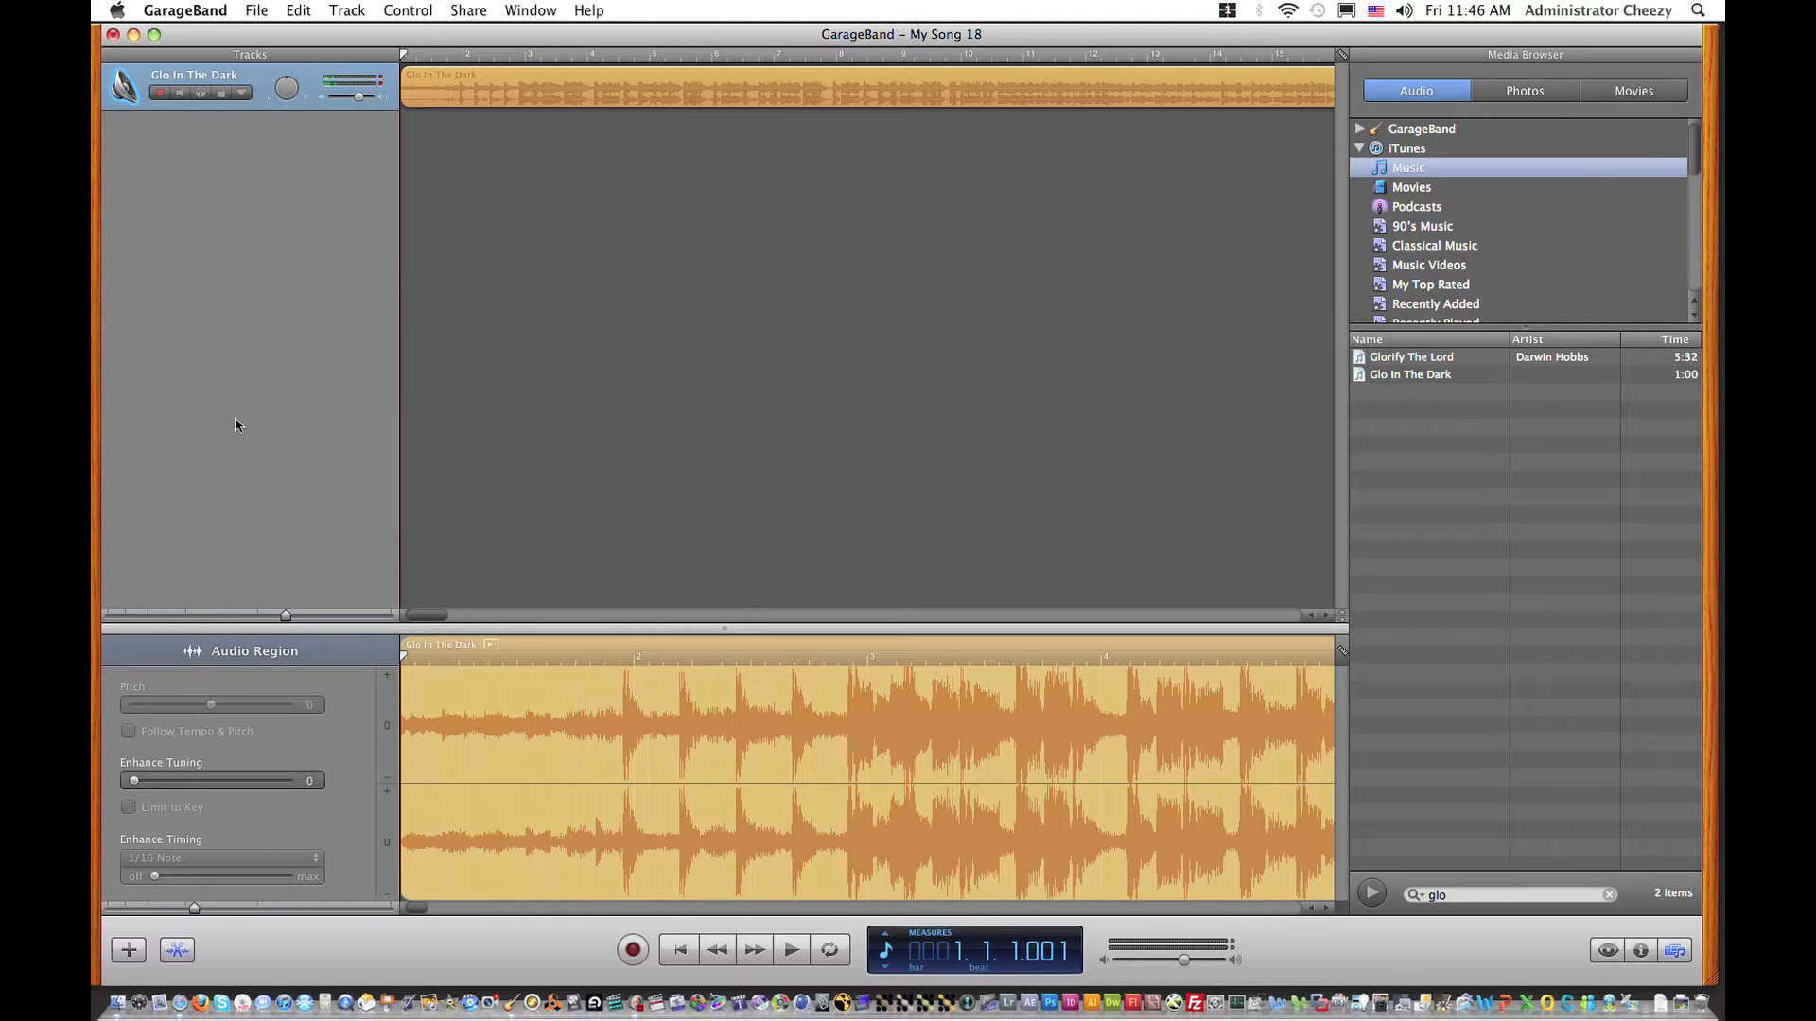
mouse_move(351, 525)
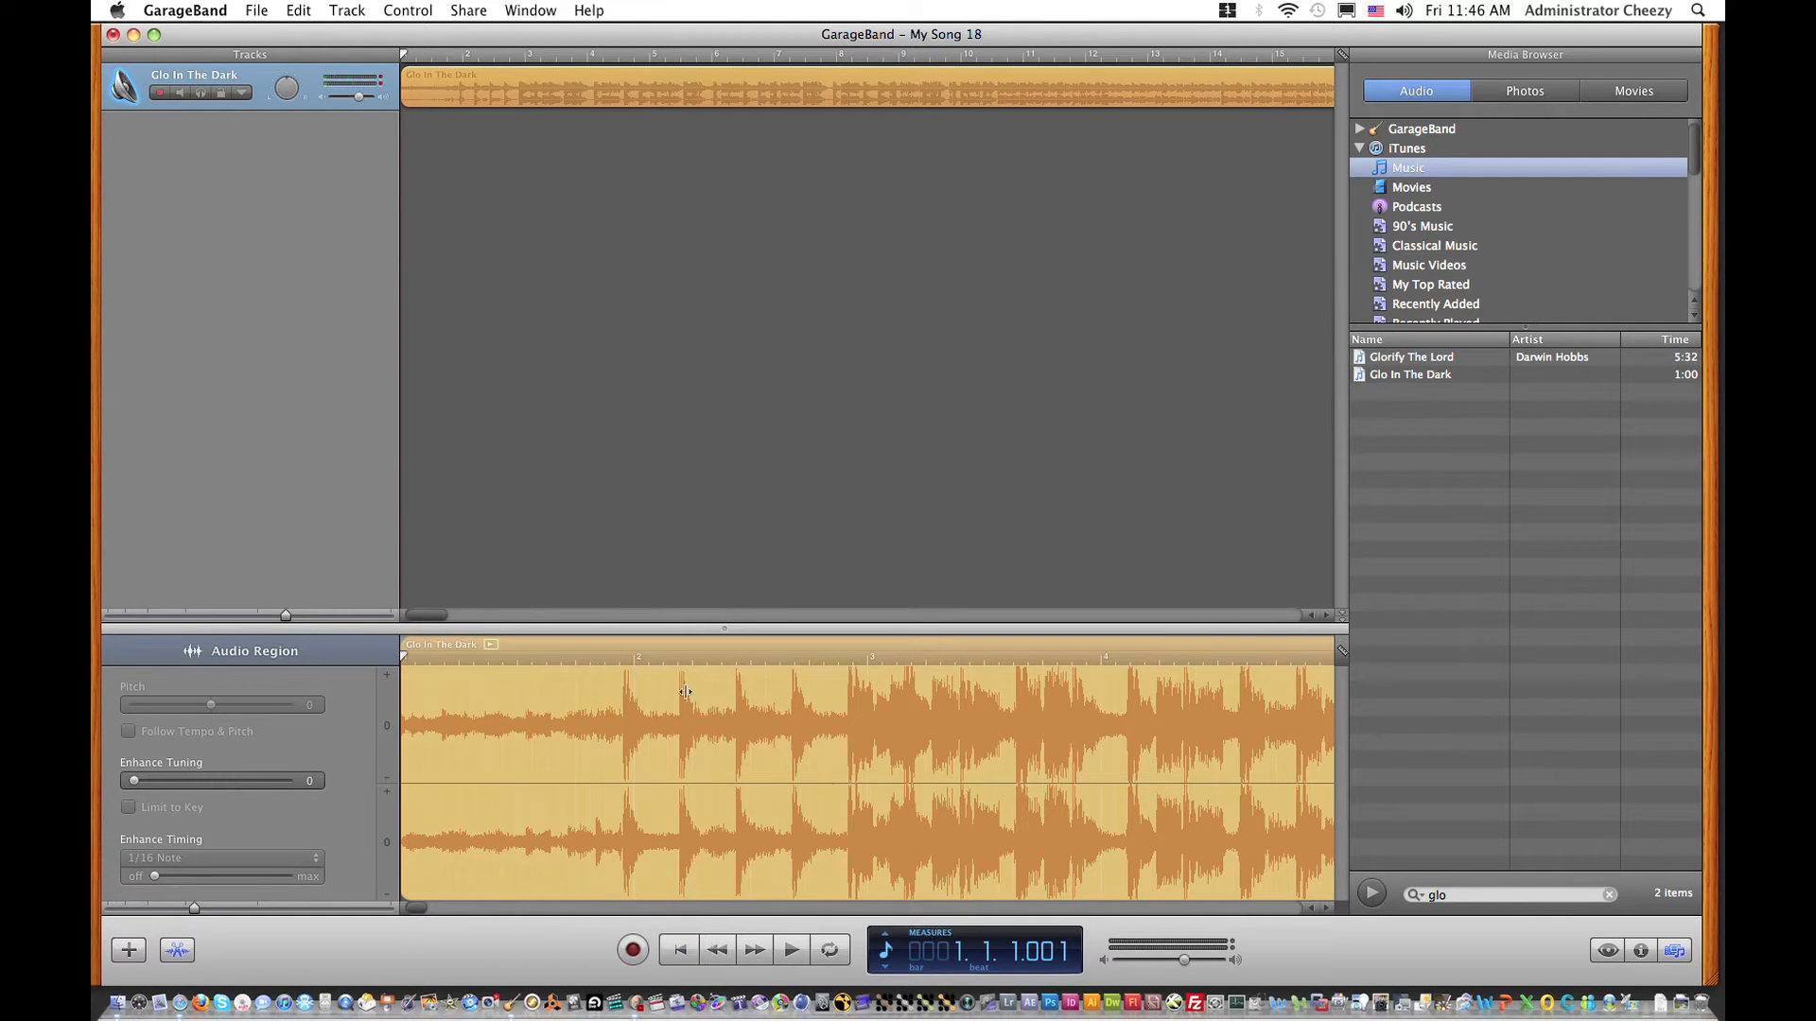
mouse_move(181, 93)
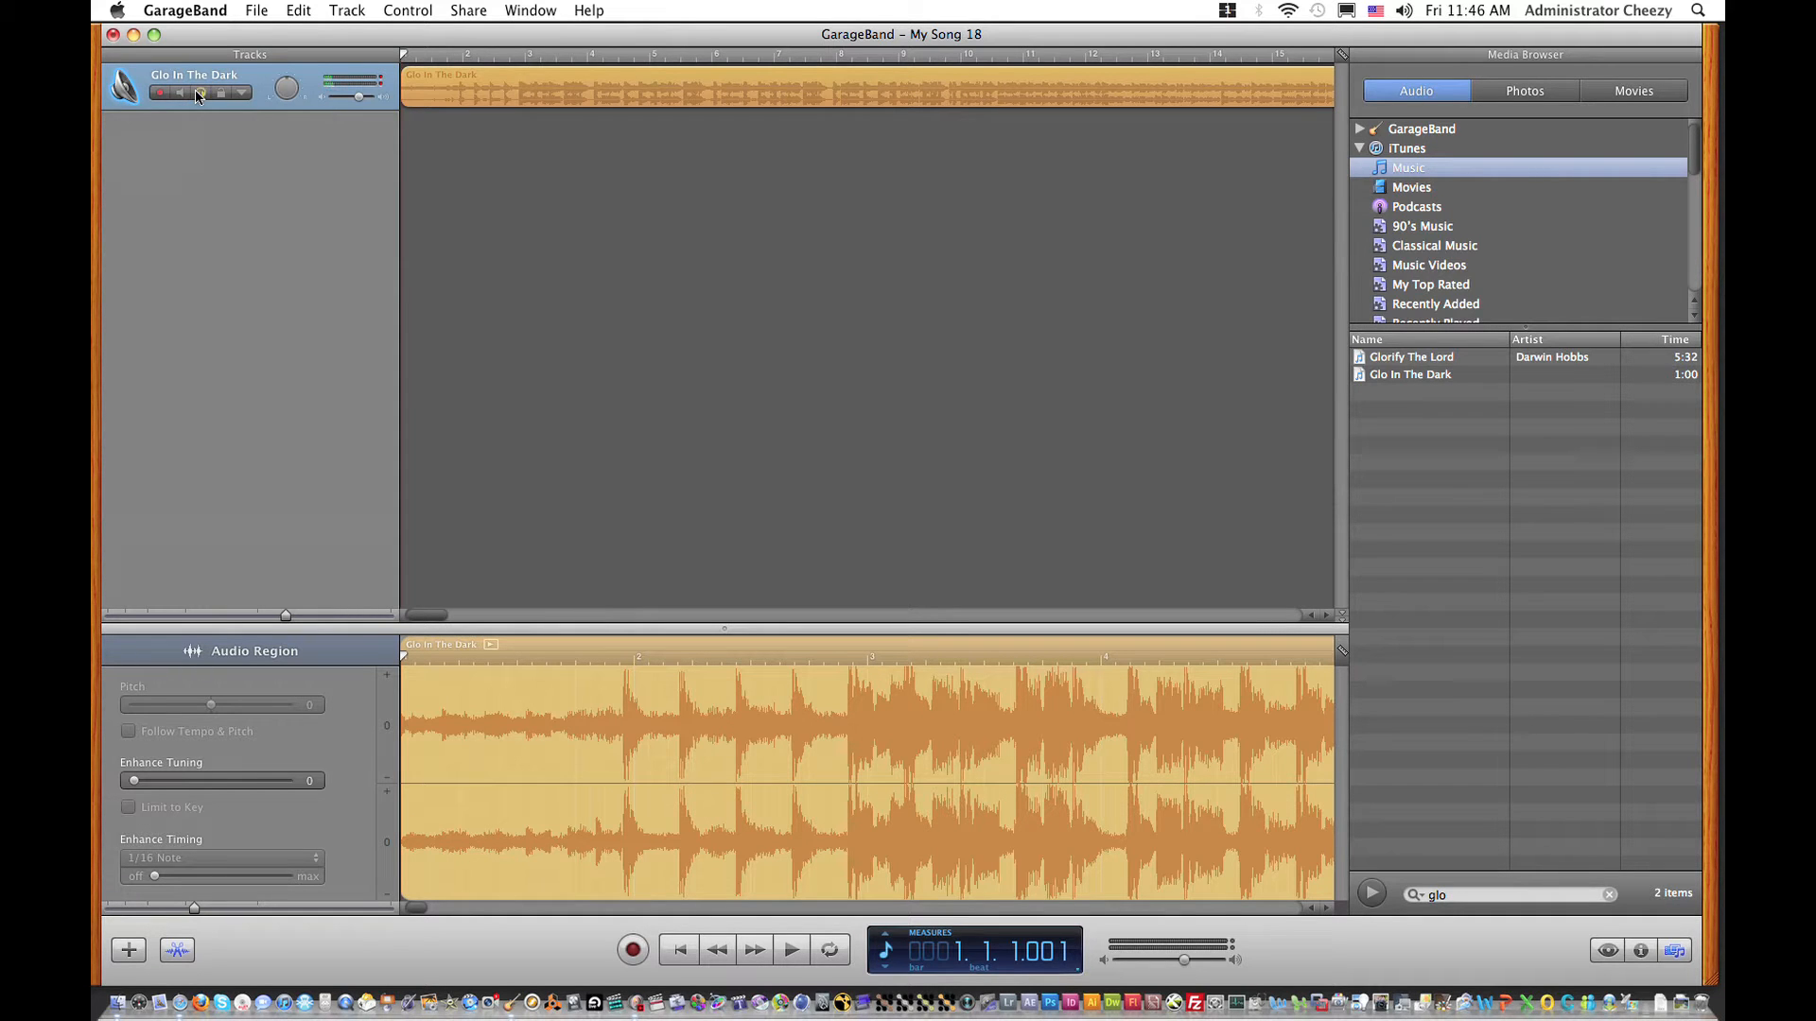
mouse_move(679, 949)
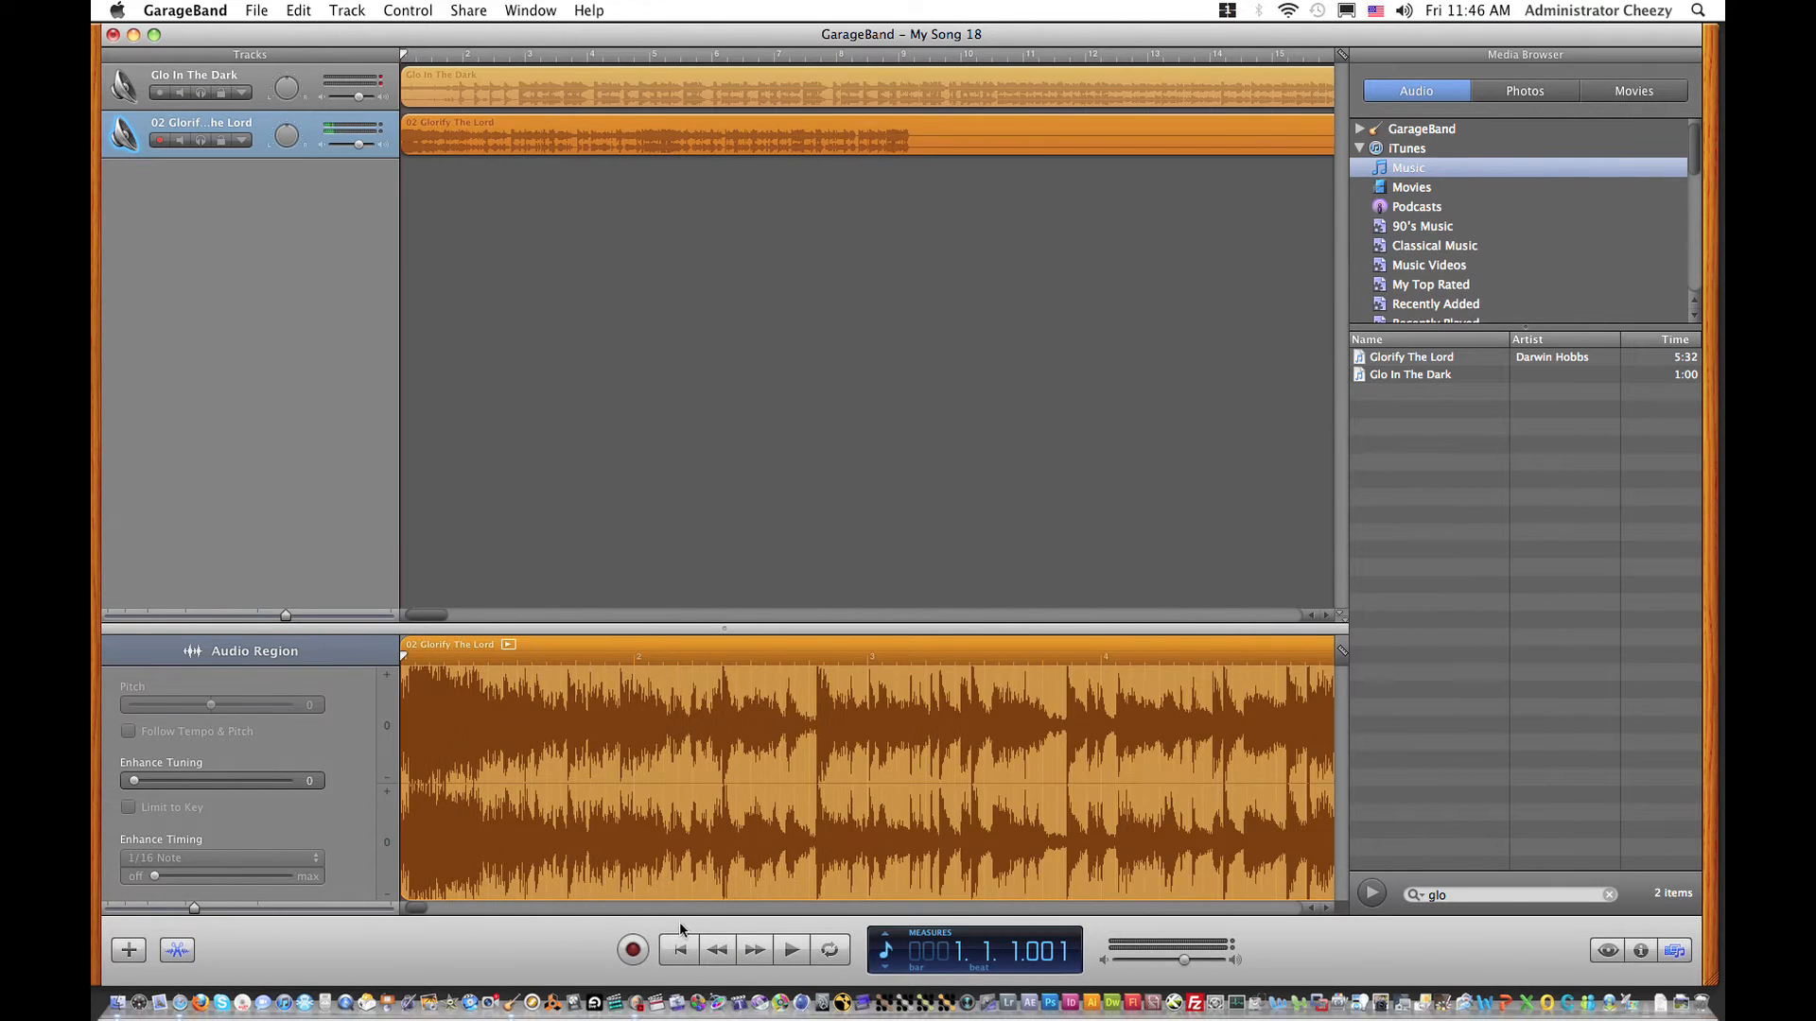
- Start playback of the project with both audio tracks from the beginning
left_click(790, 950)
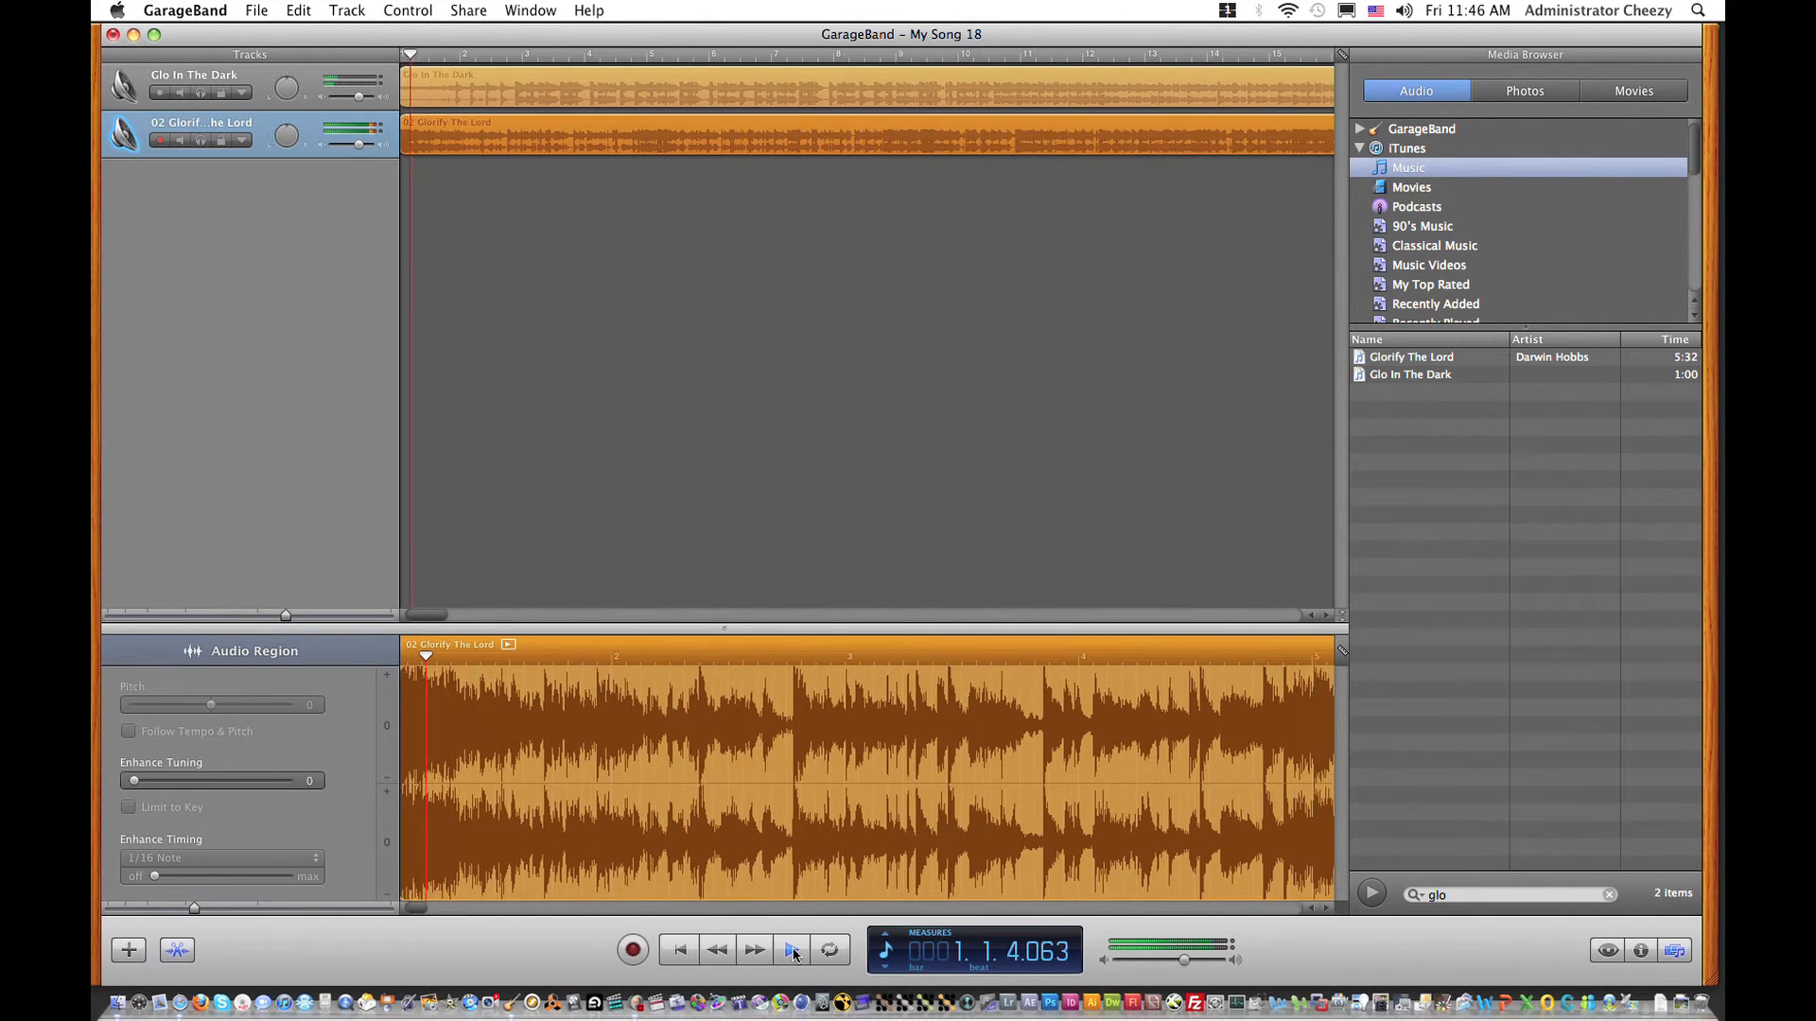
- Solo Glorify The Lord, mute Glo In The Dark, and play back the song
left_click(793, 949)
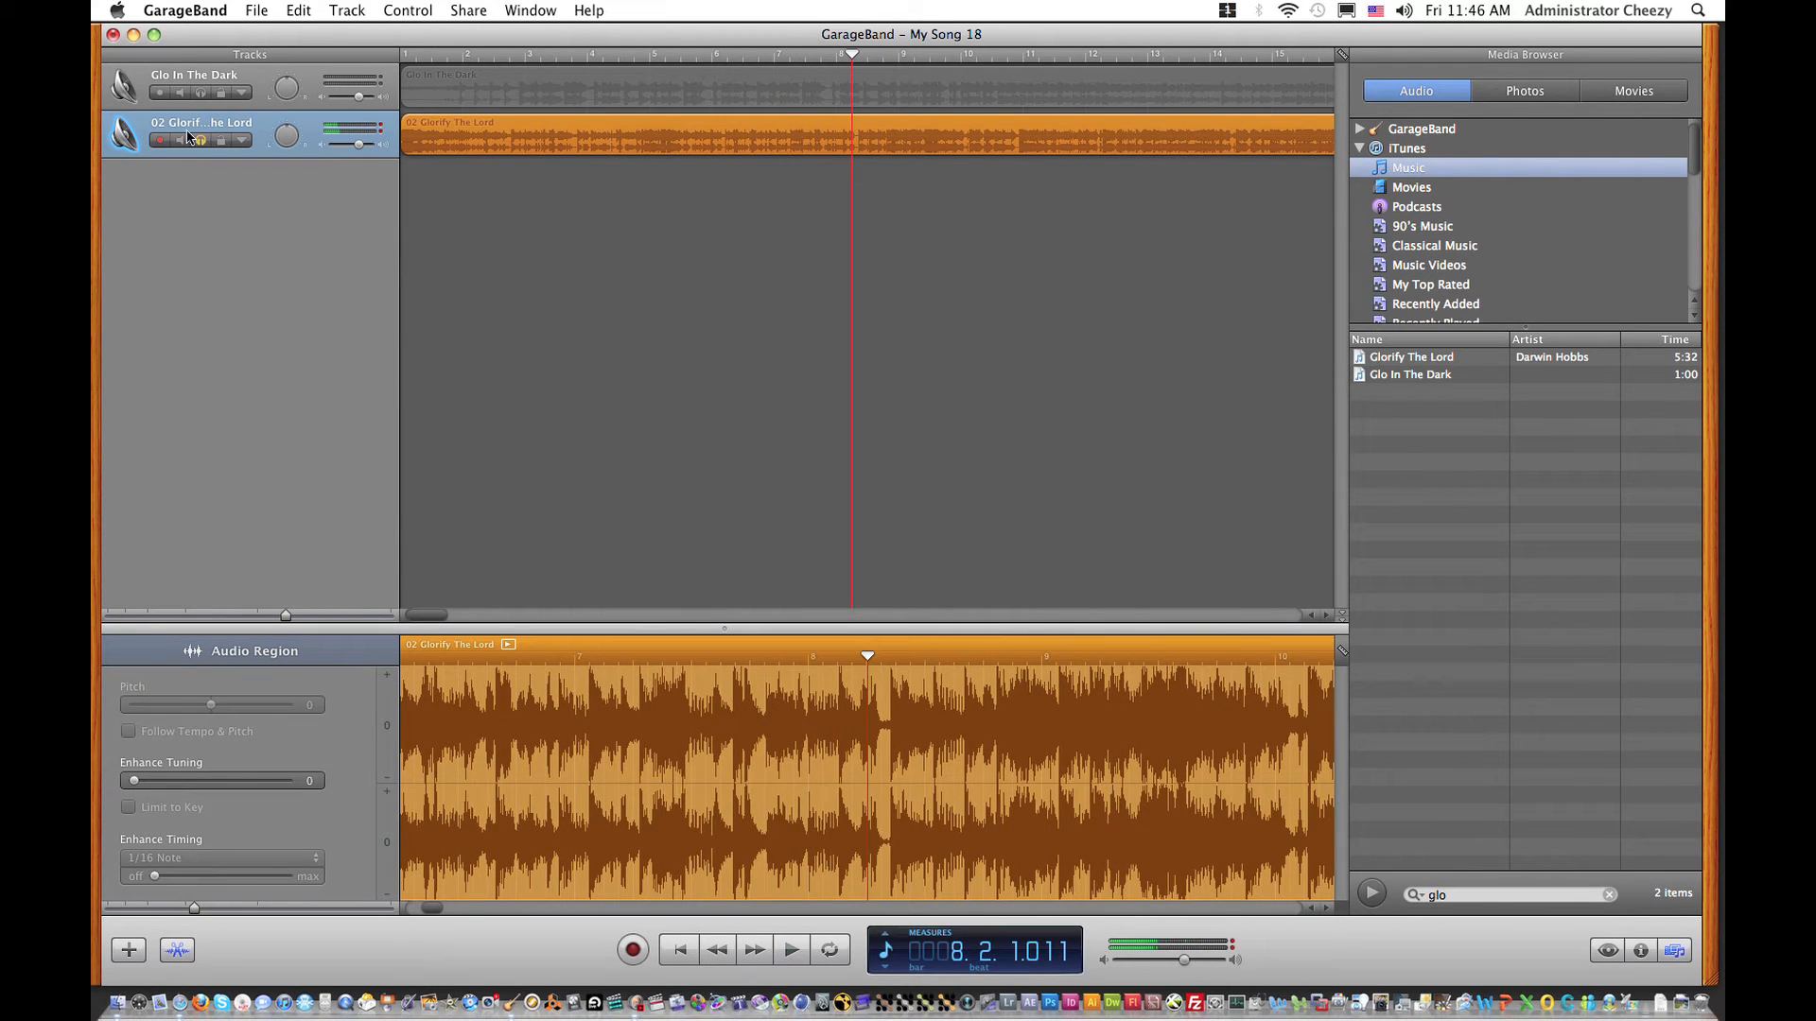
mouse_move(201, 139)
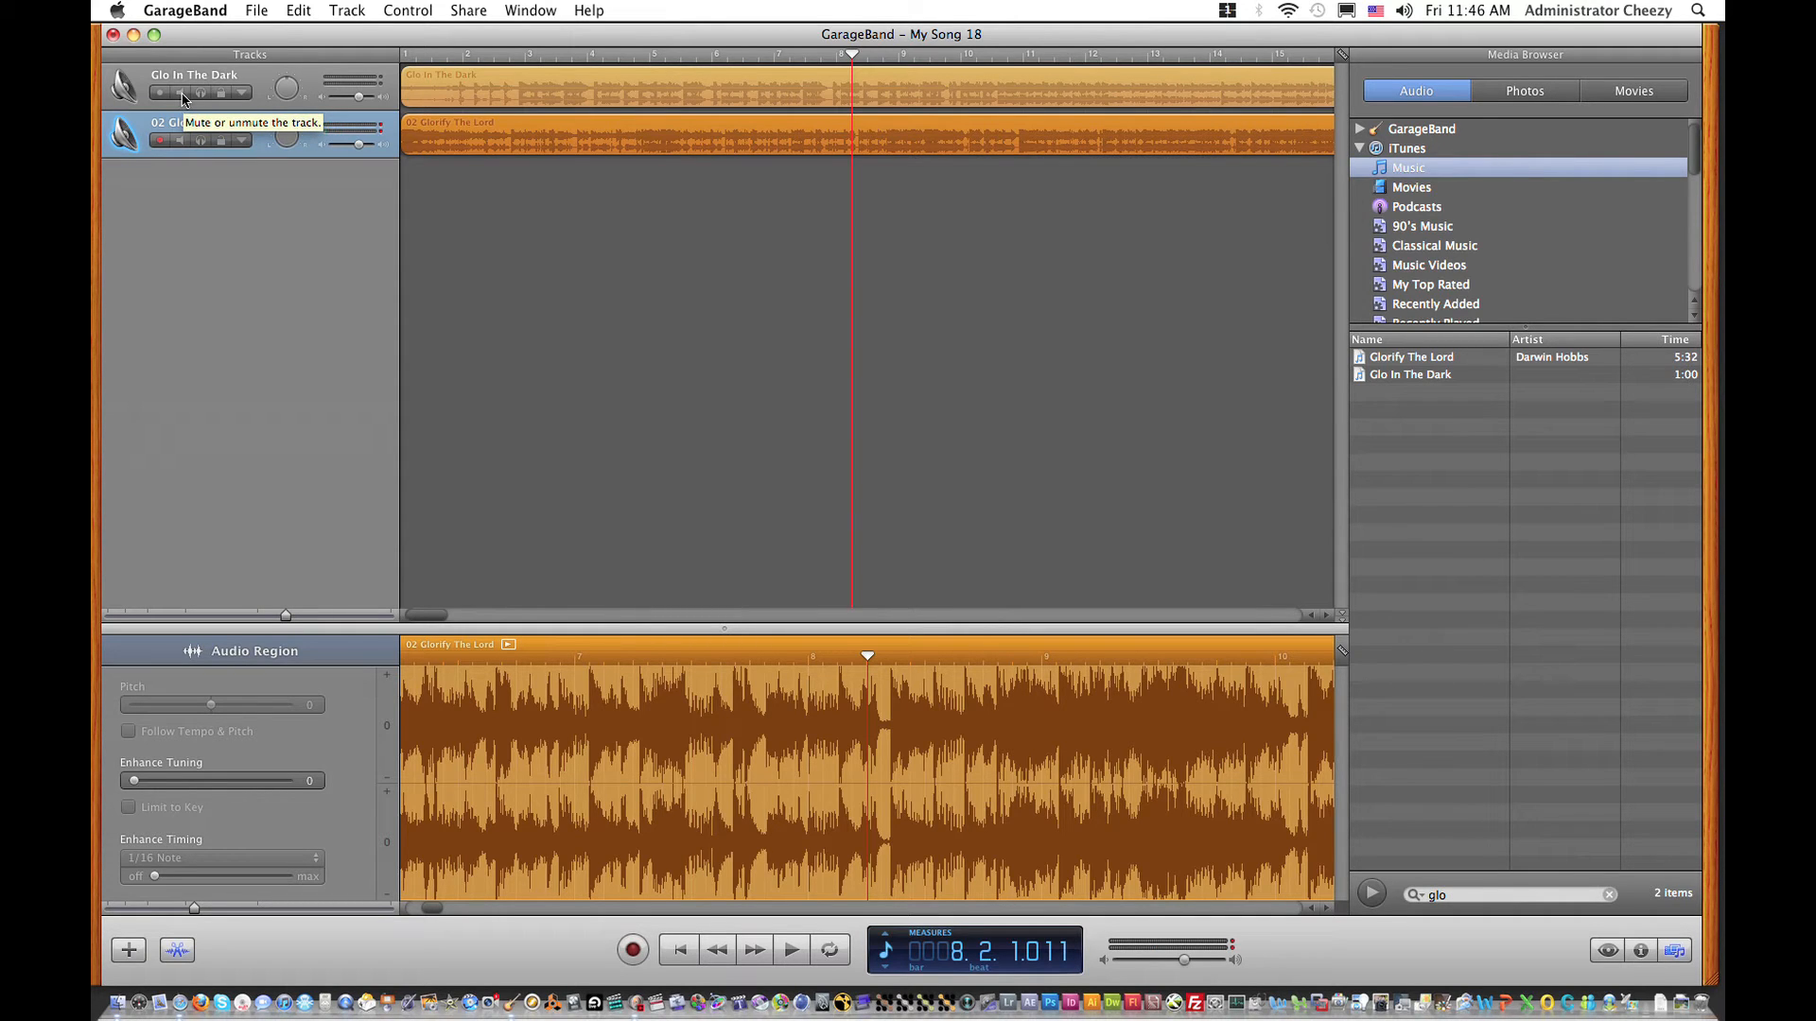
left_click(182, 108)
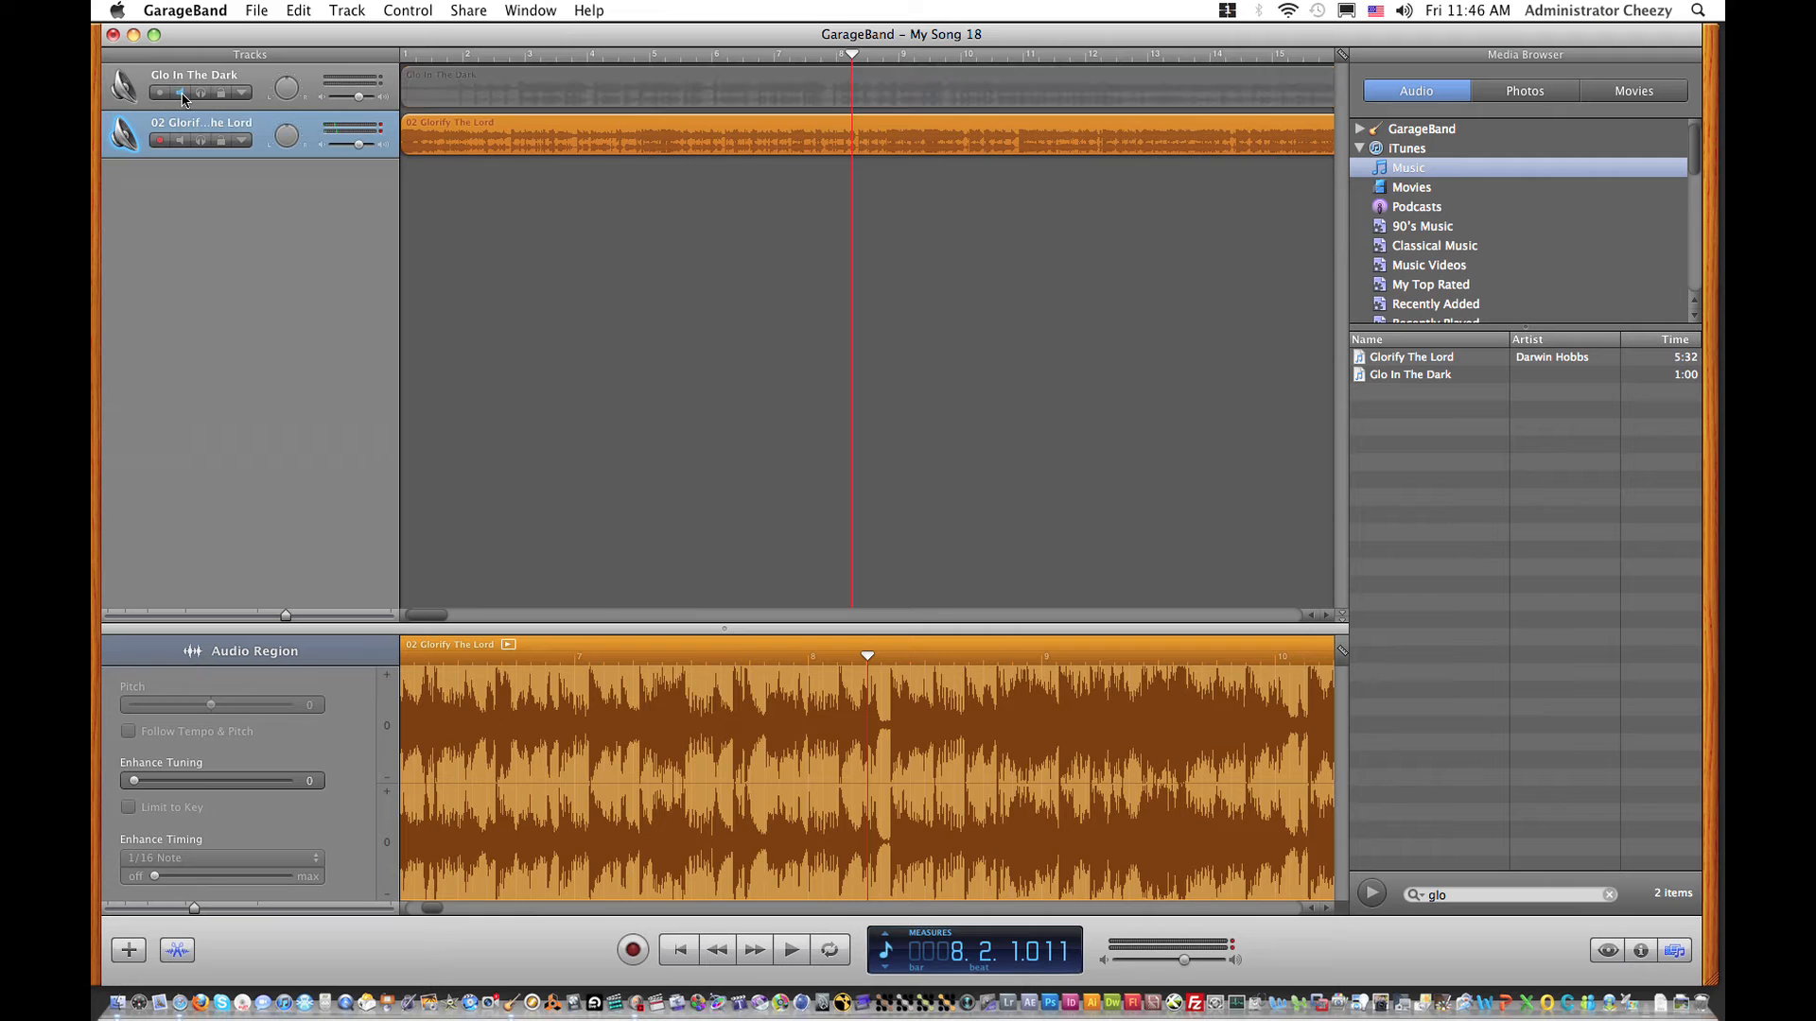
left_click(790, 949)
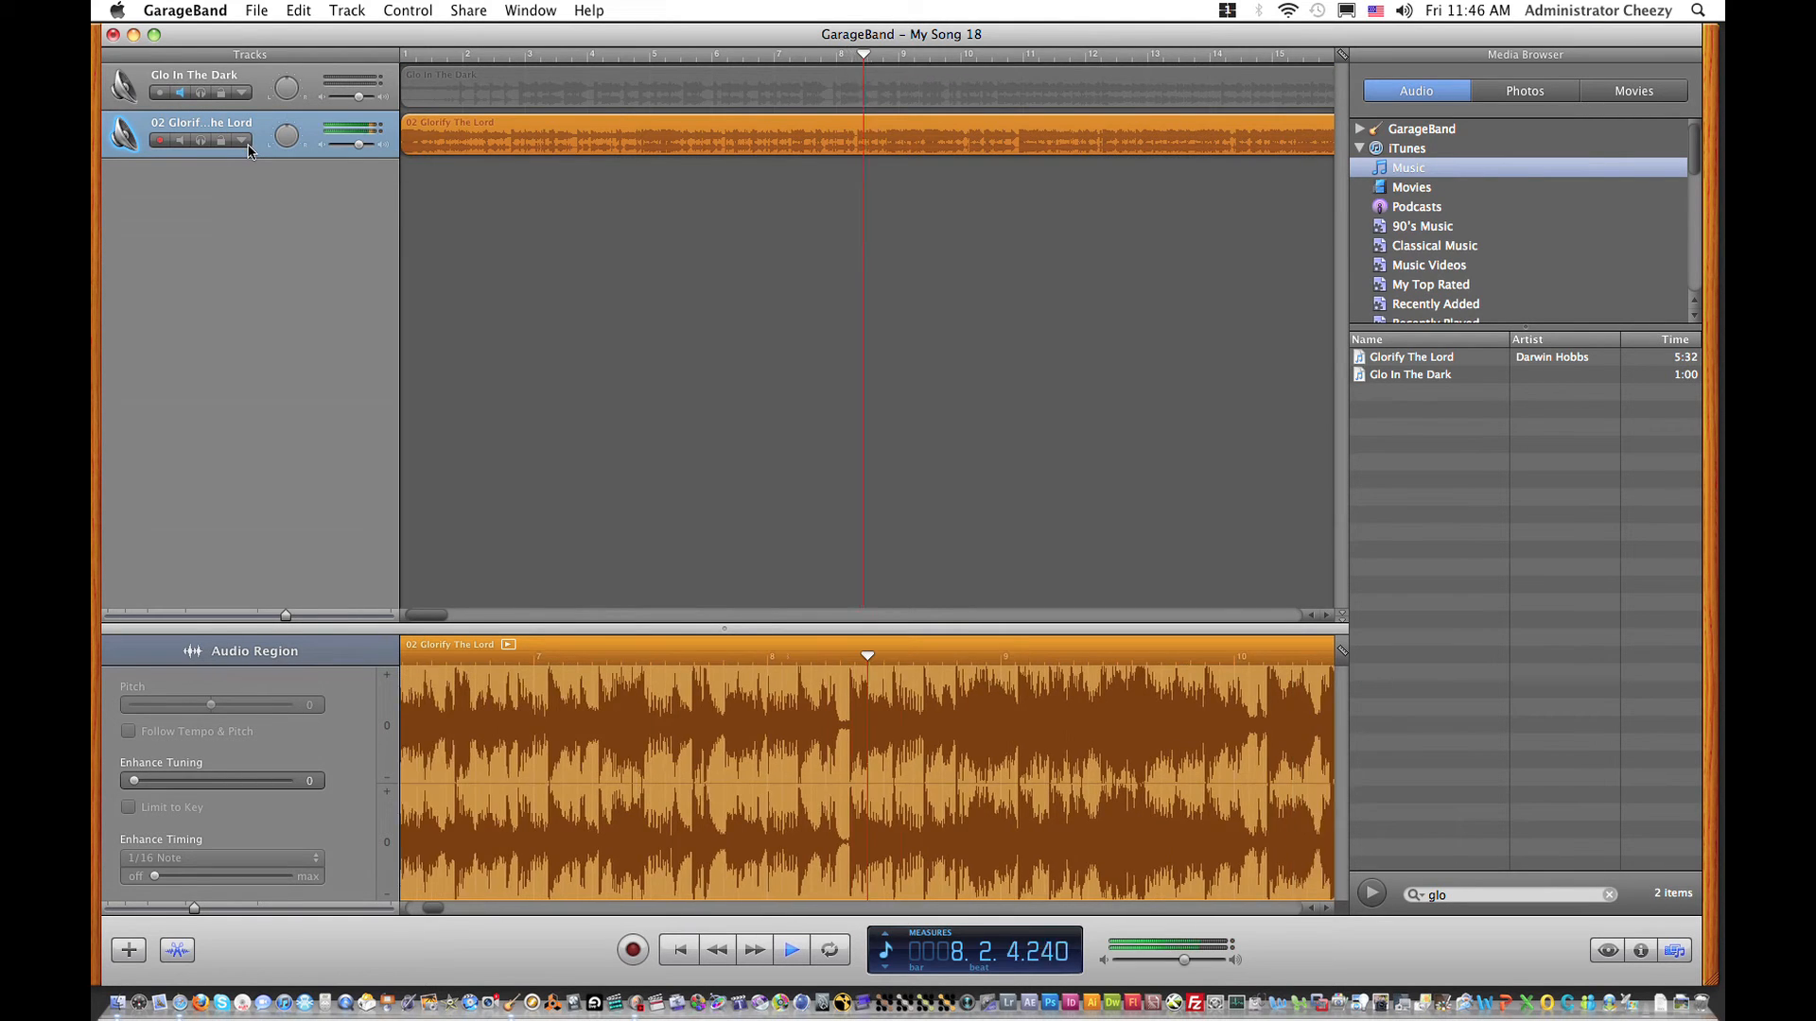